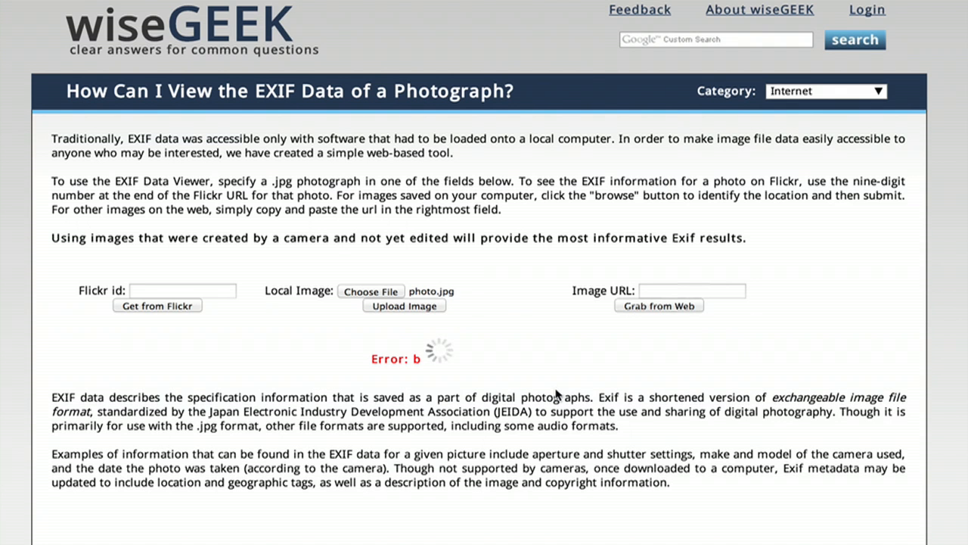
- Open the Wikipedia Exchangeable image file format article from the wiseGEEK error page
left_click(838, 396)
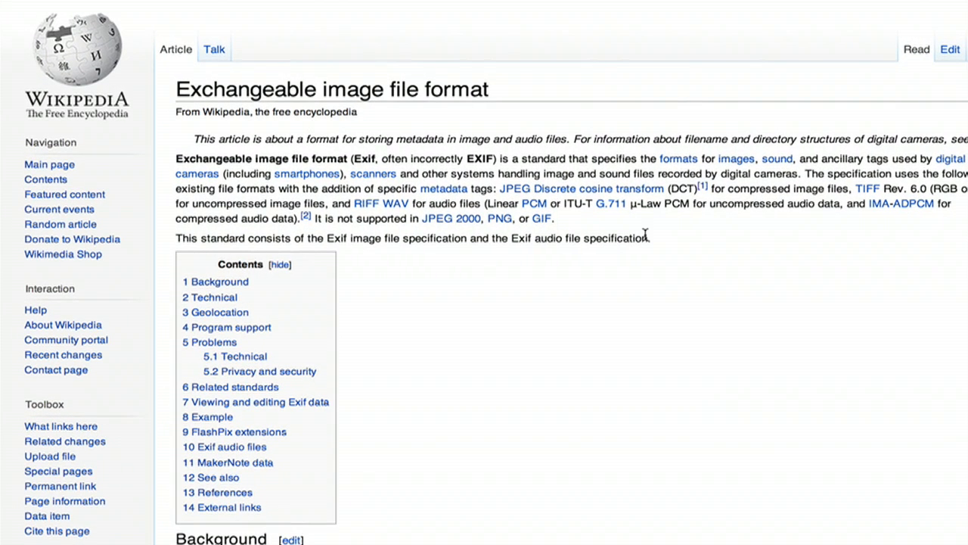
- Enter the URL wisegeek.com/how-can-i-view-the-exif-data-of-a-photograph.htm in Chrome
type("http://www.wisegeek.com/how-can-i-view-the-exif-data-of-a-photograph.htm")
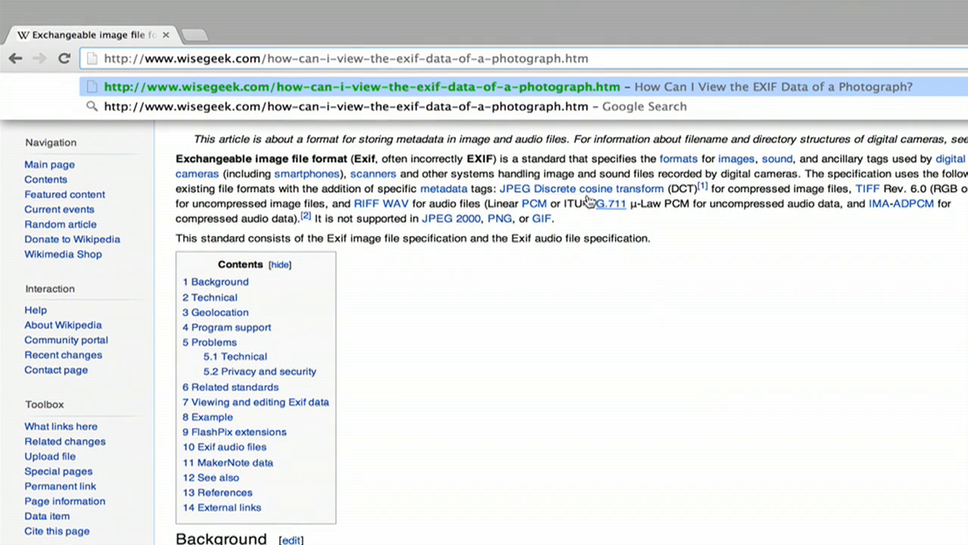
mouse_move(268, 59)
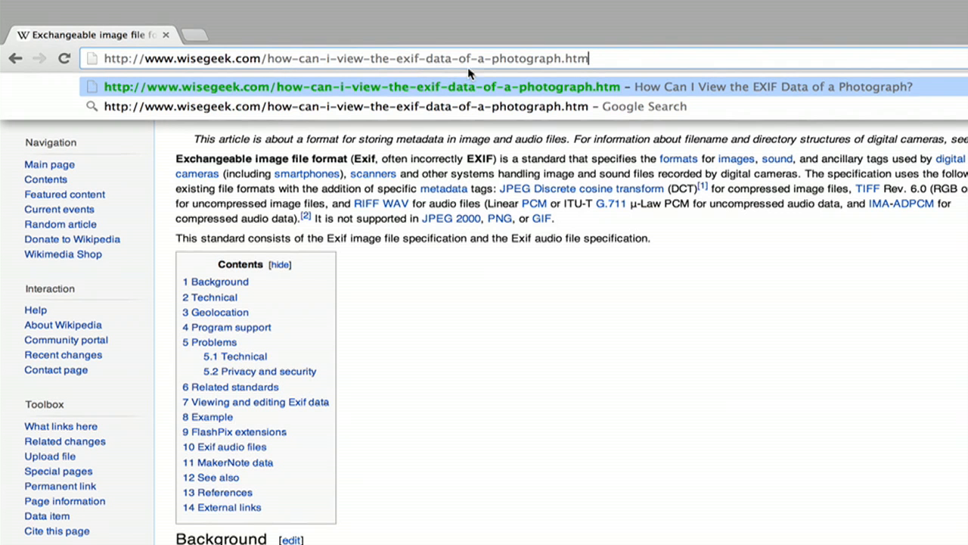
mouse_move(620, 57)
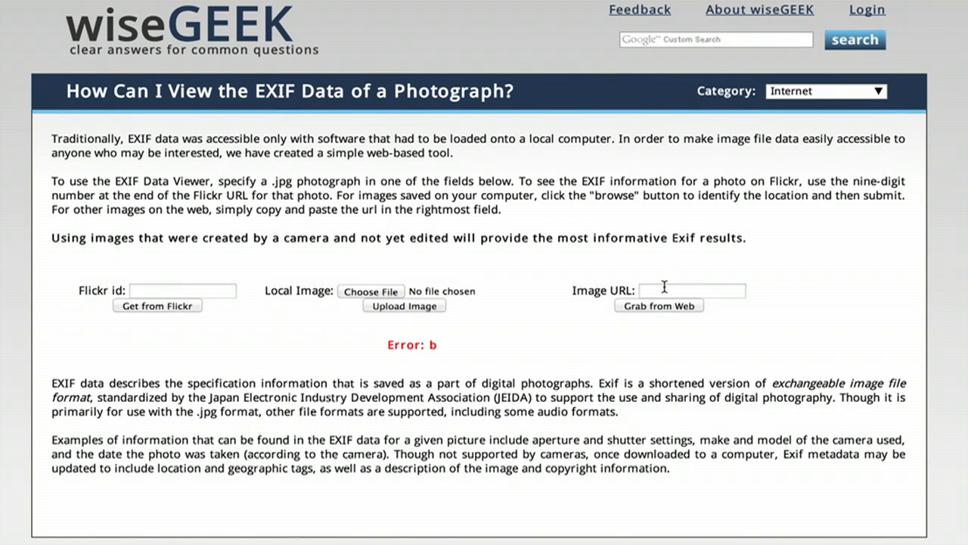
- Choose photo.jpg from the Pictures folder as the local image
left_click(371, 291)
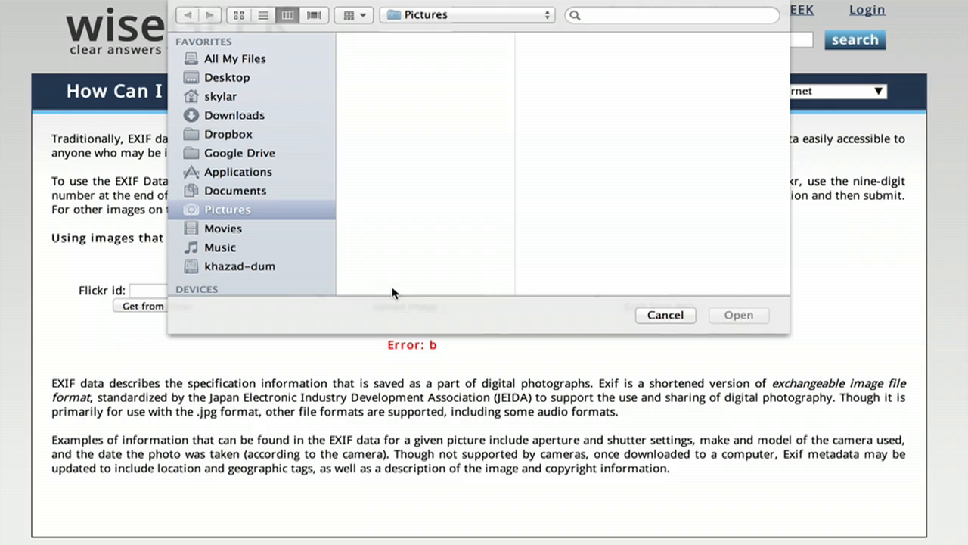
scroll("down", 3)
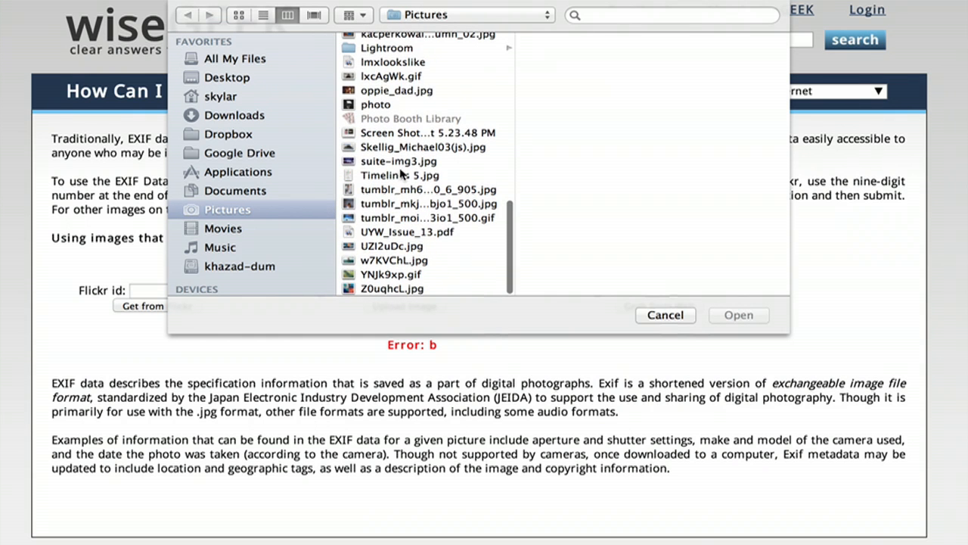
left_click(376, 104)
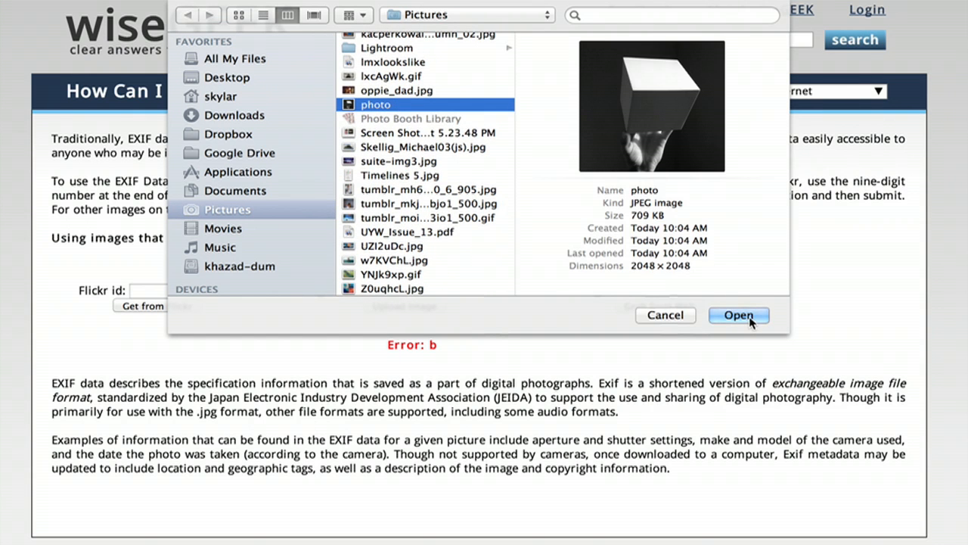
left_click(738, 314)
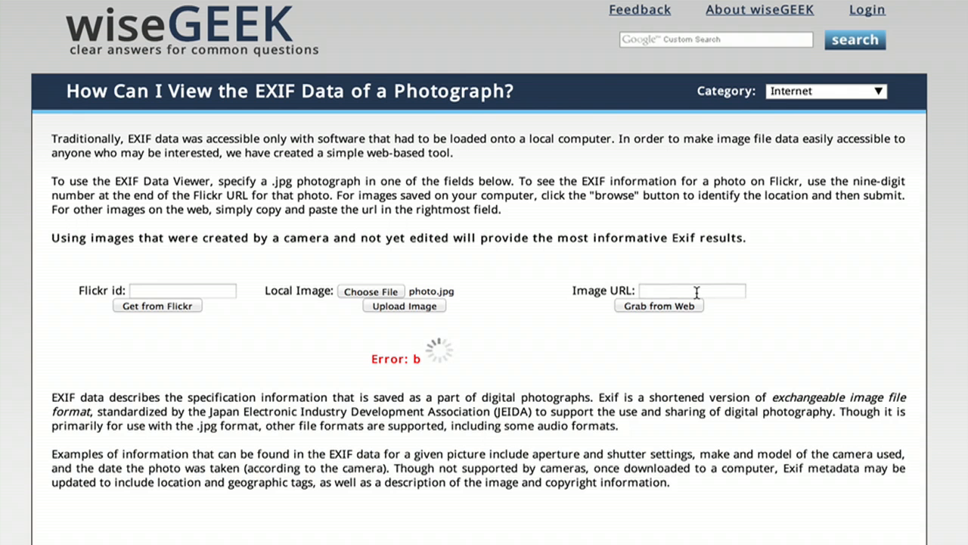
- Upload photo.jpg and scroll through its FILE, COMPUTED, IFD0 and EXIF results
left_click(403, 305)
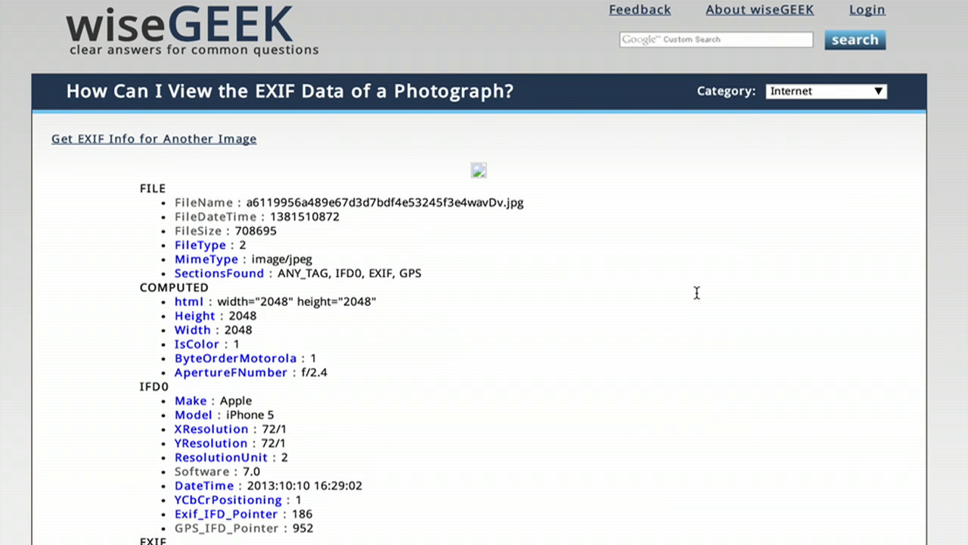
scroll("down", 3)
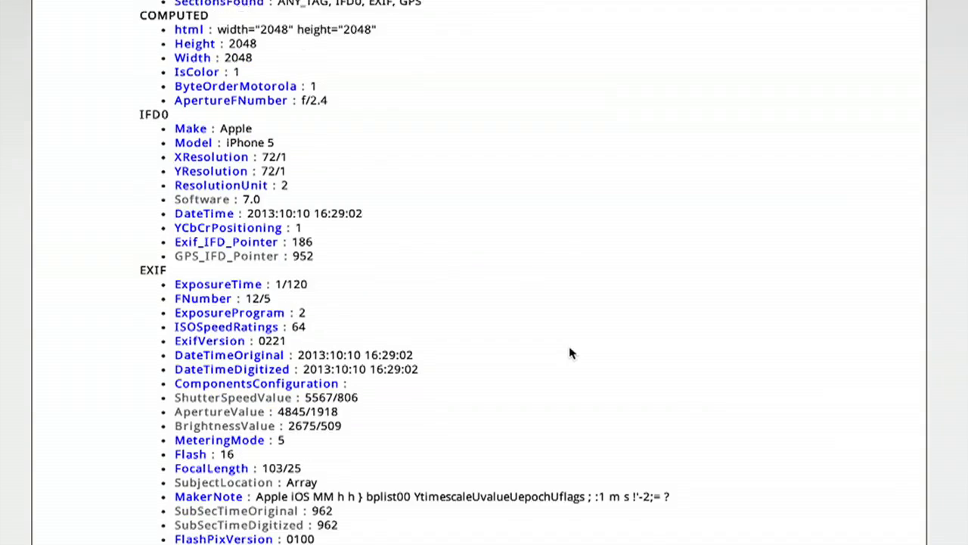
- Scroll down to the GPS section showing latitude N, longitude W, altitude 10765/296
scroll("down", 3)
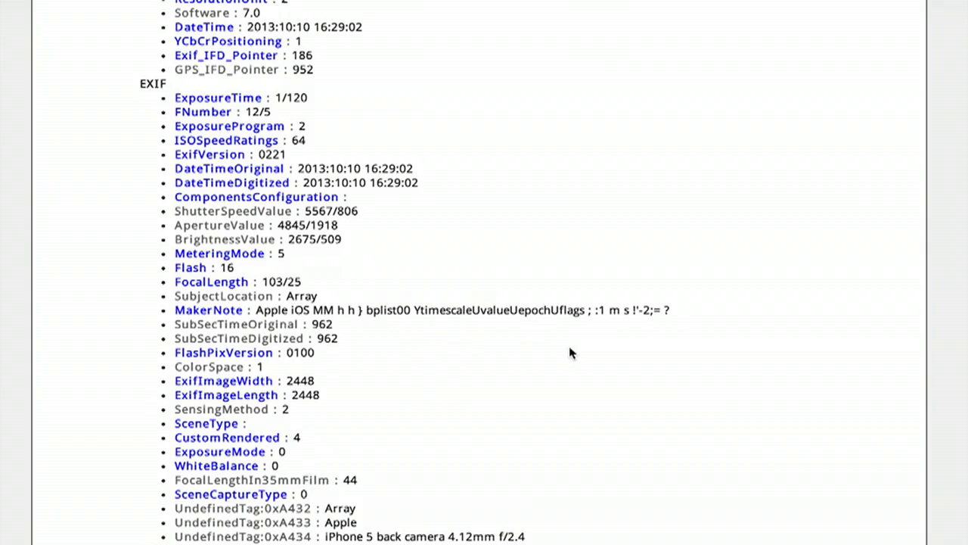
scroll("up", 3)
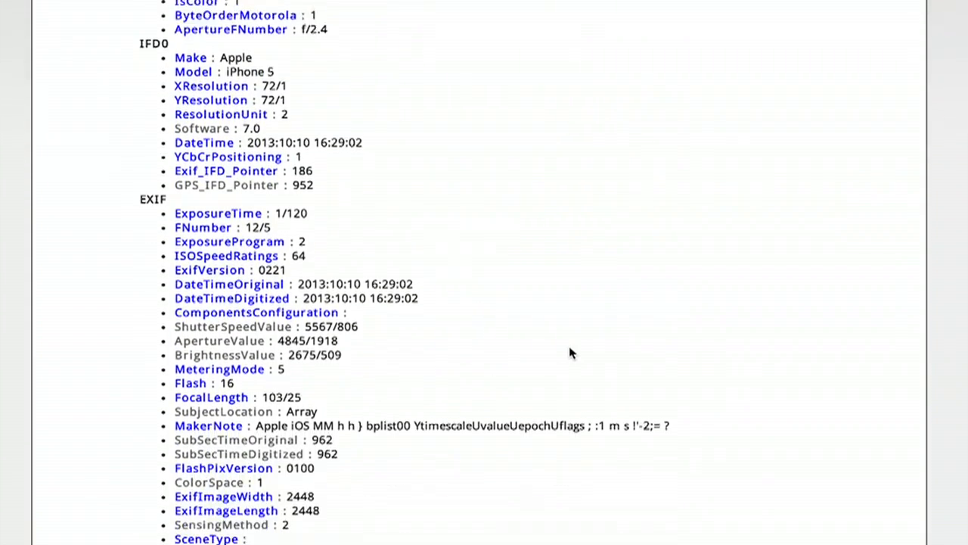
scroll("down", 3)
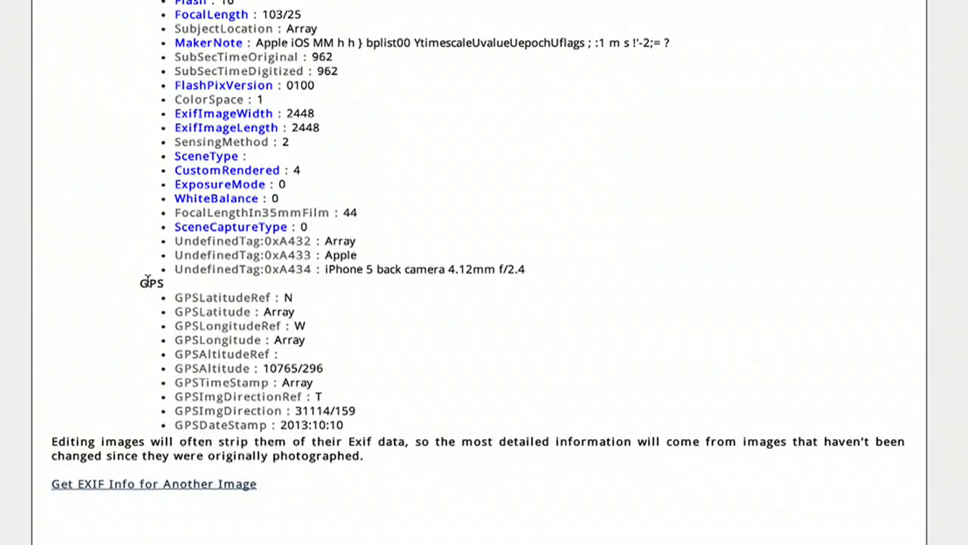
mouse_move(350, 388)
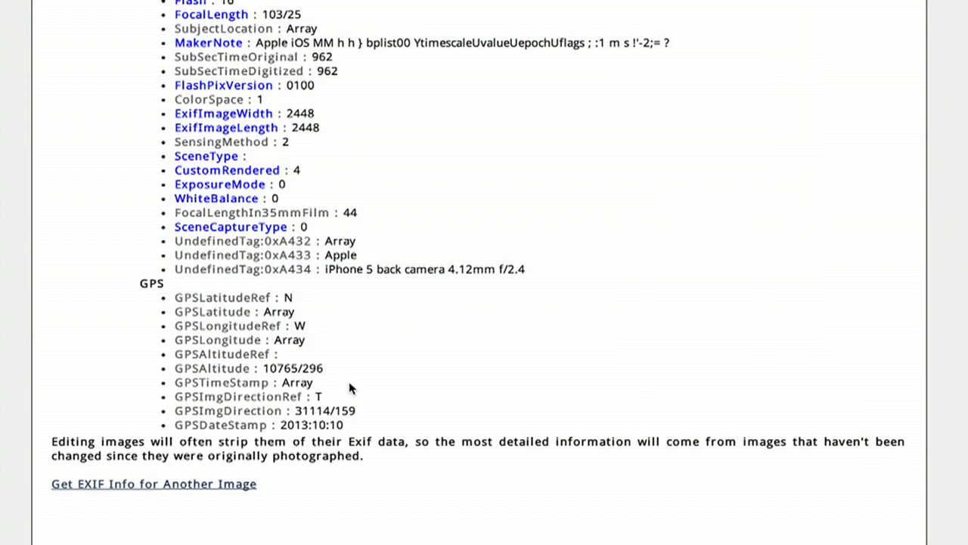
mouse_move(315, 390)
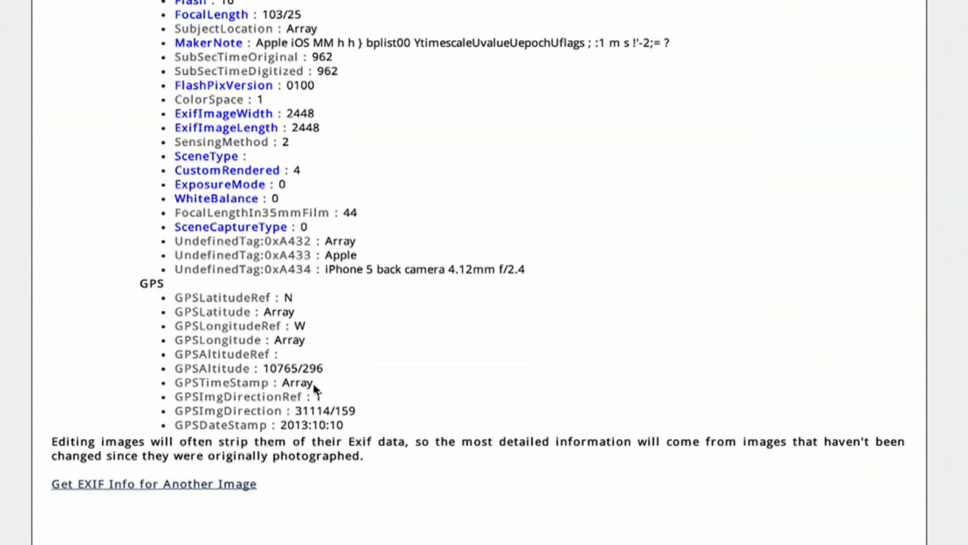
mouse_move(324, 416)
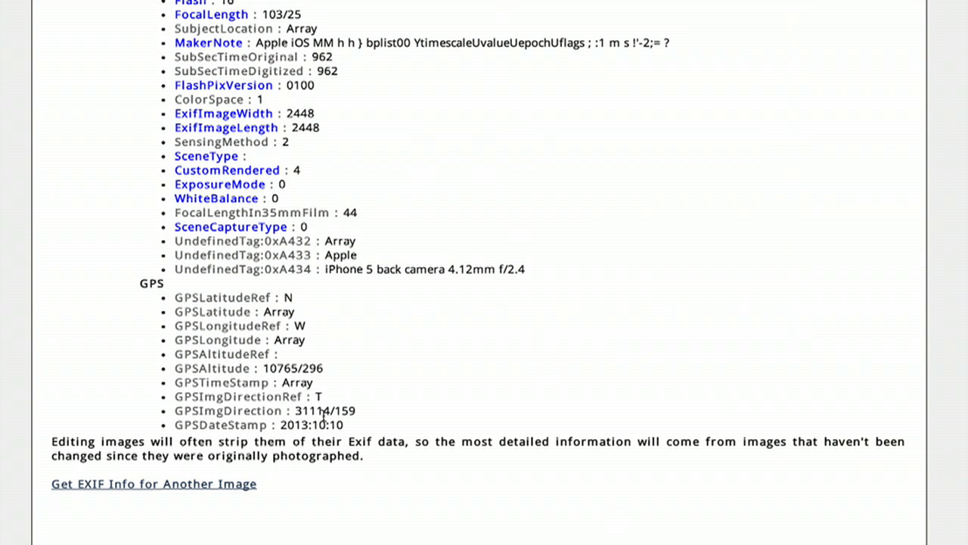